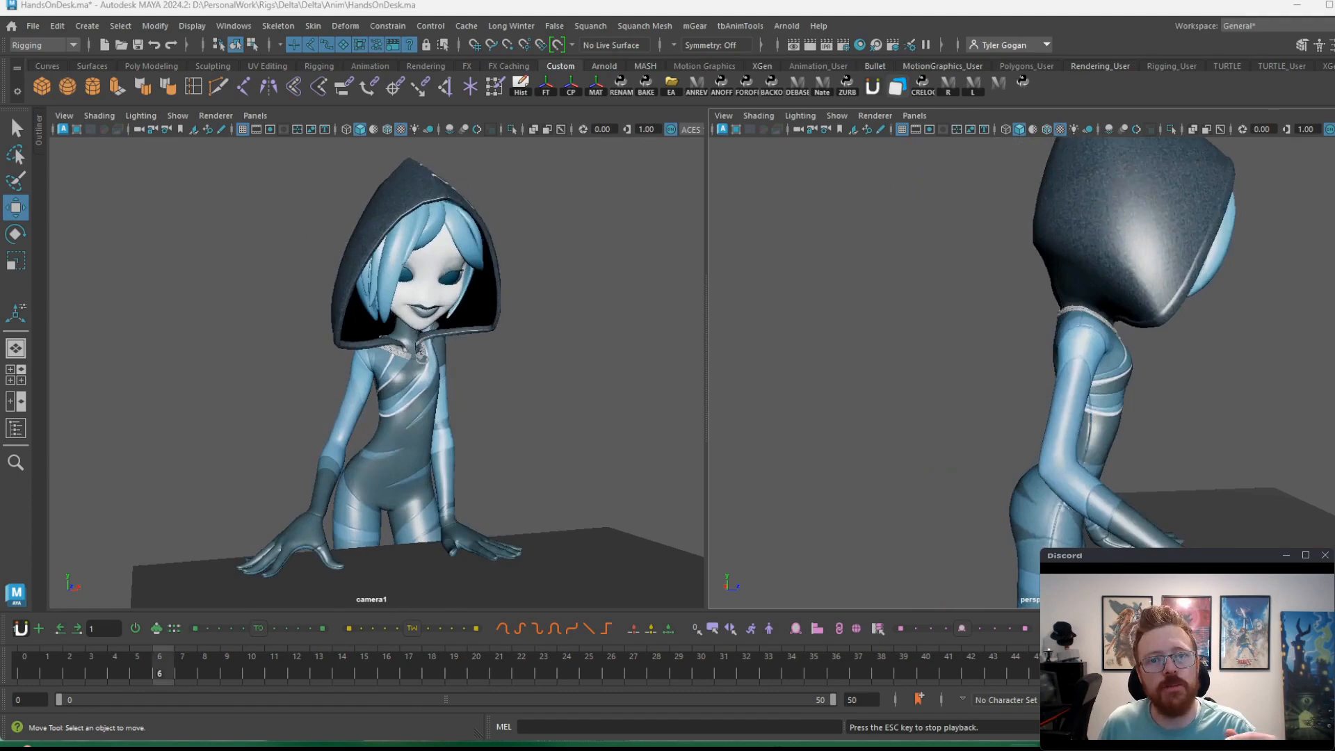
left_click(385, 655)
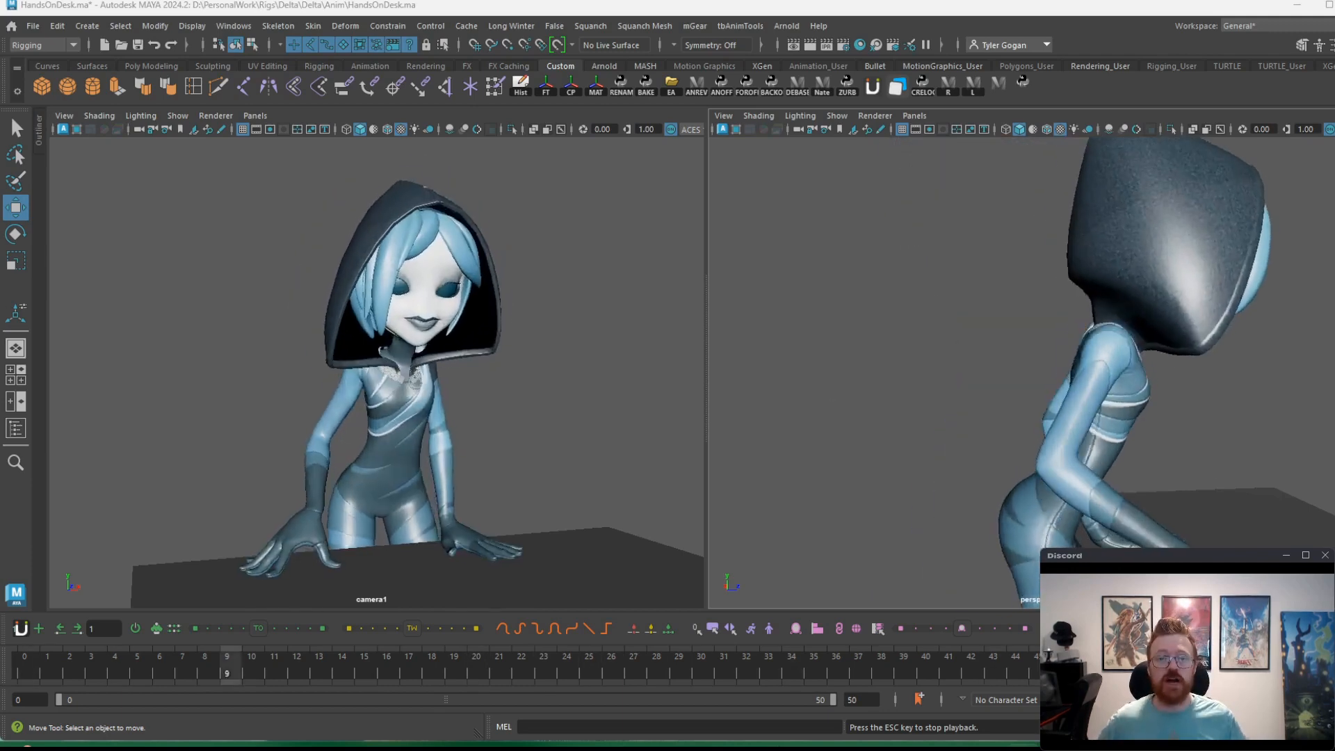
left_click(476, 656)
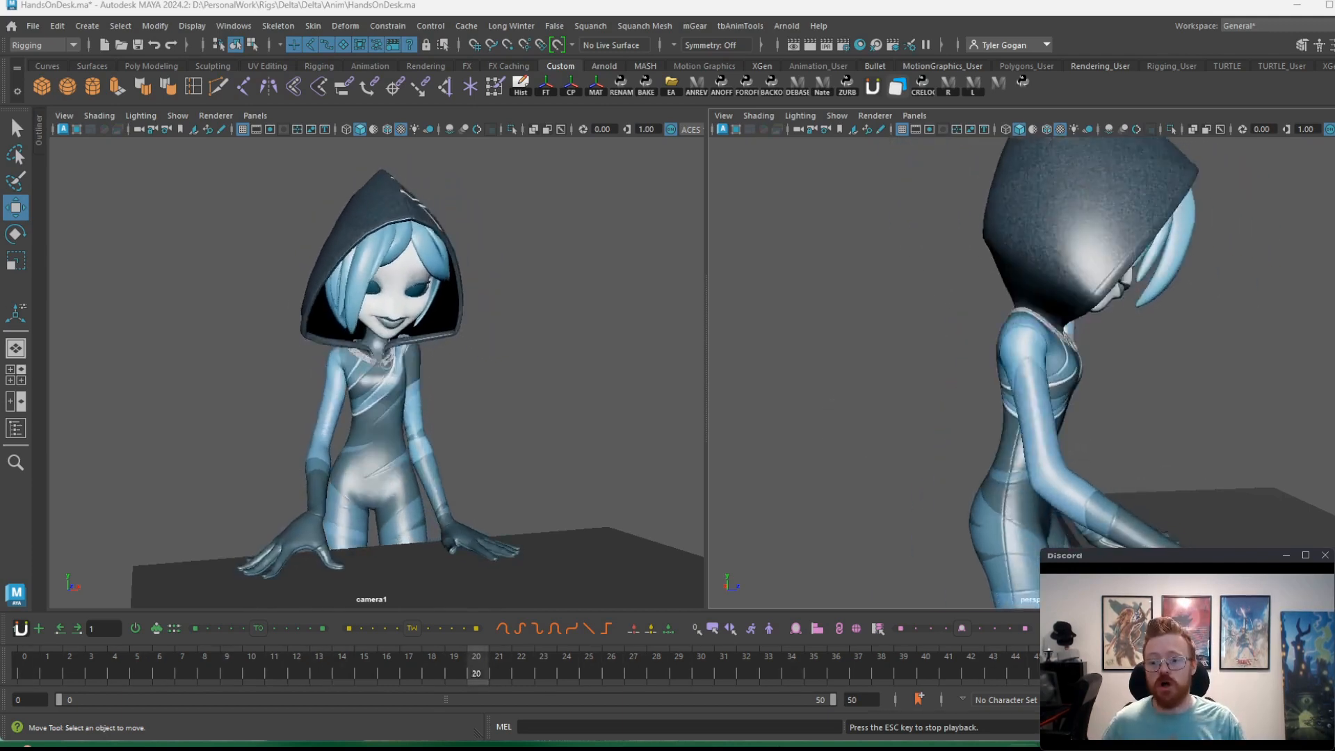
left_click(701, 657)
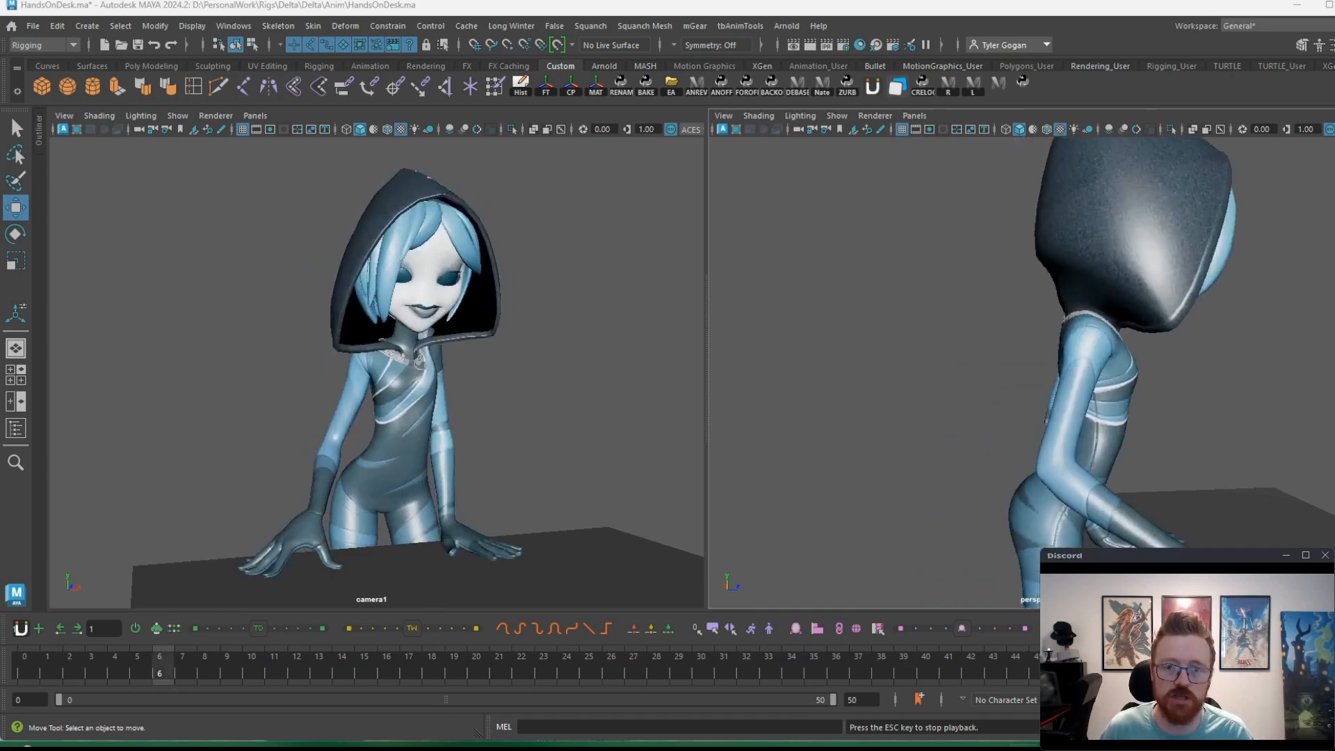
left_click(385, 655)
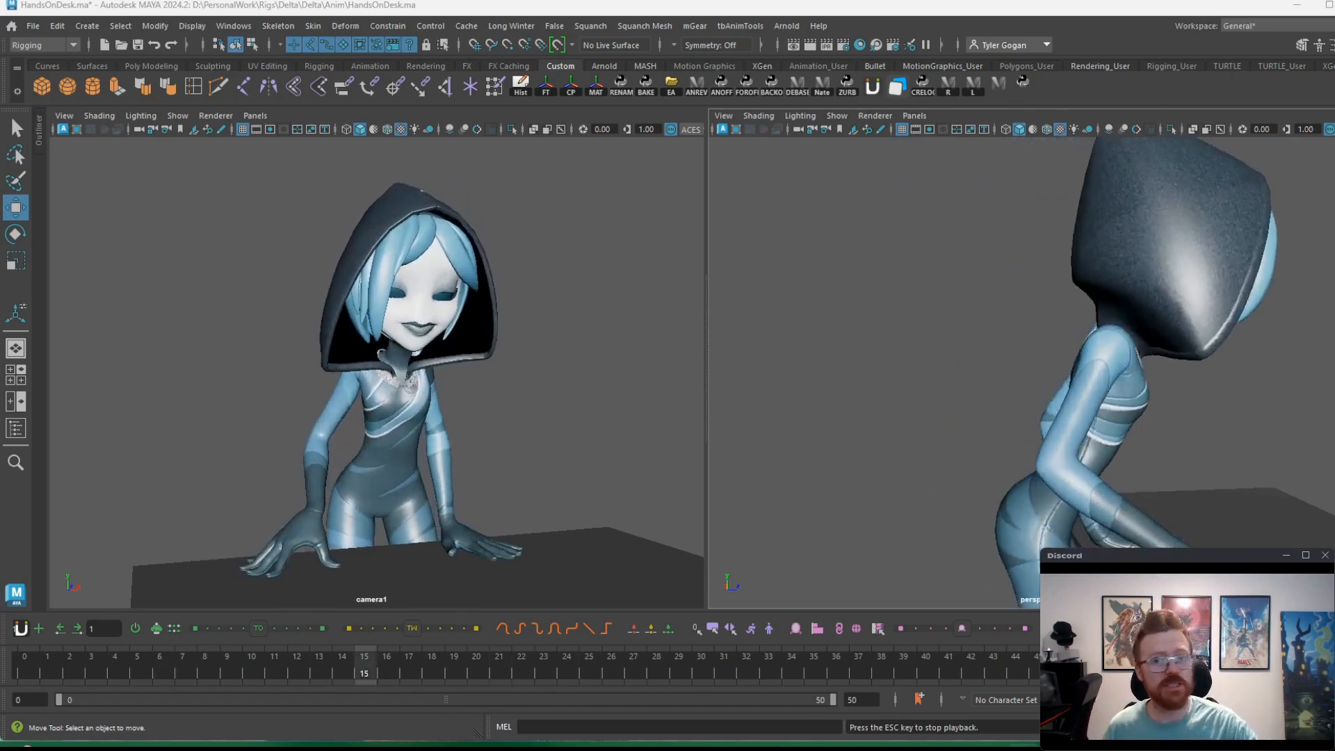
left_click(476, 655)
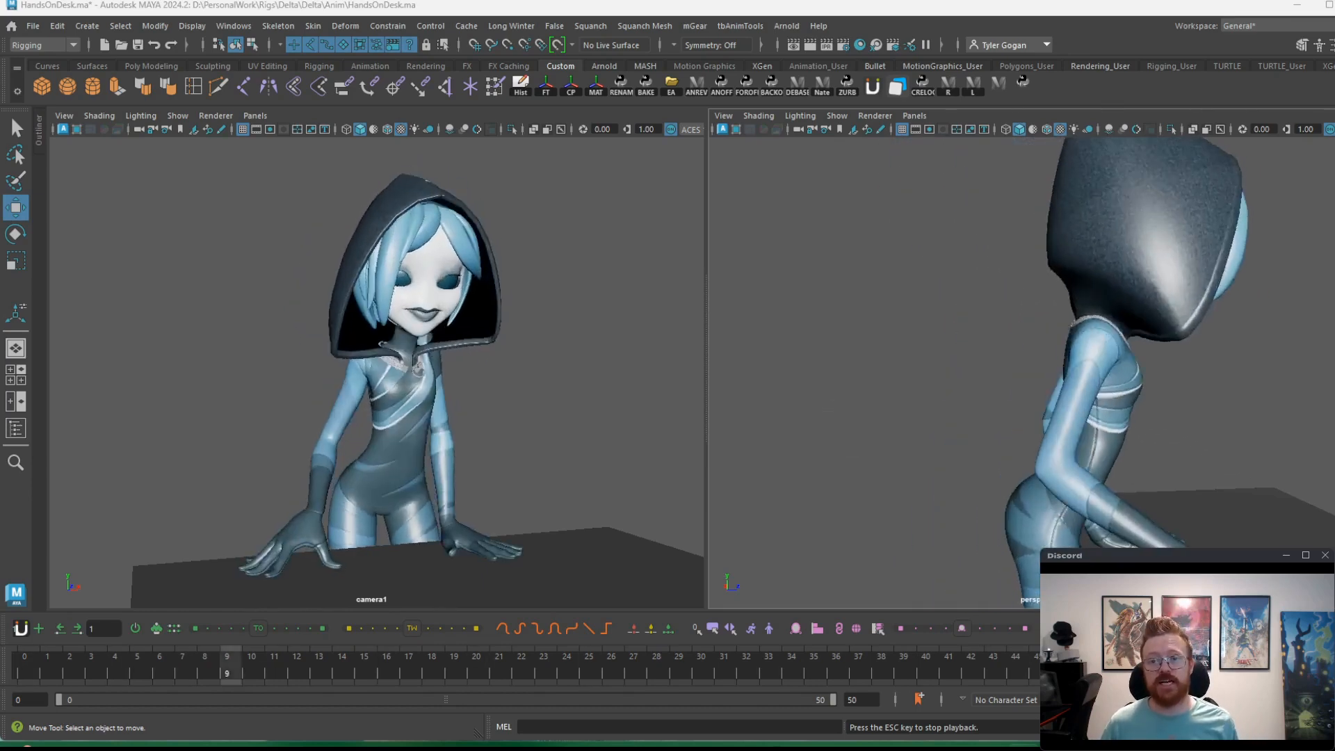
left_click(476, 657)
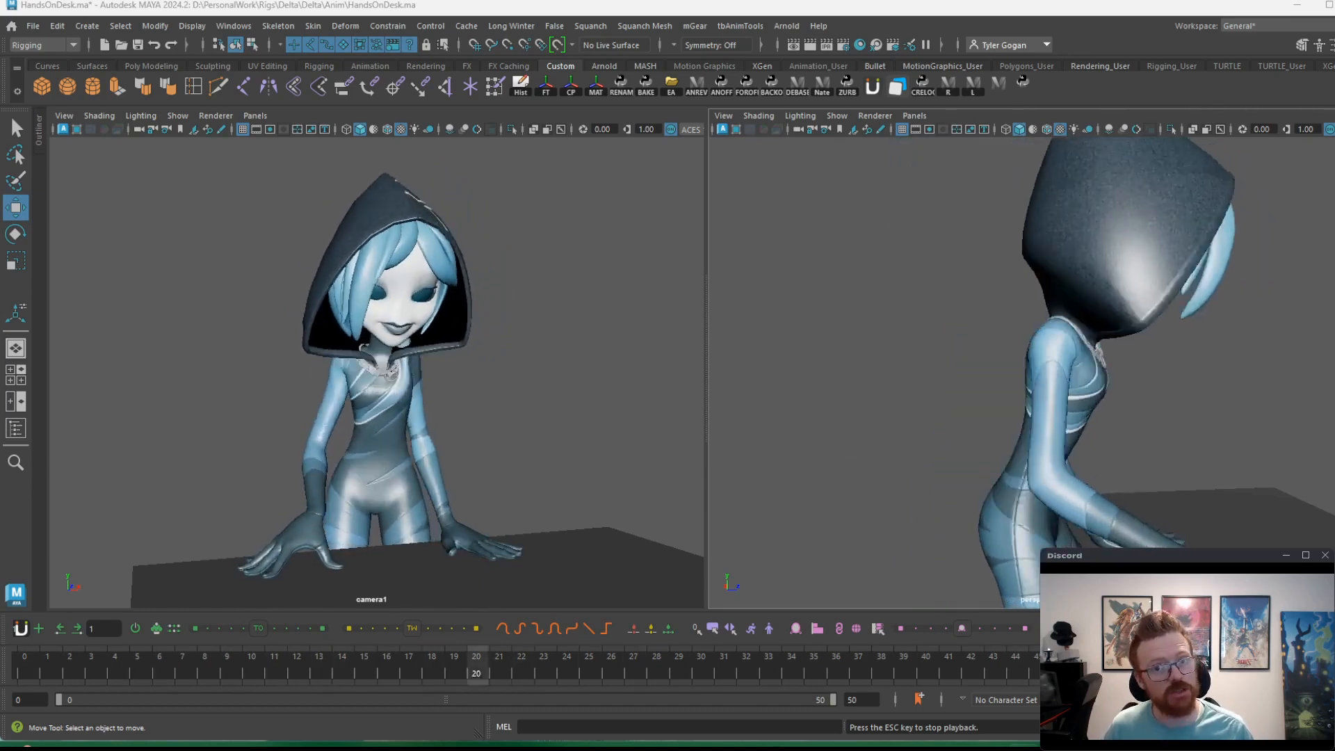